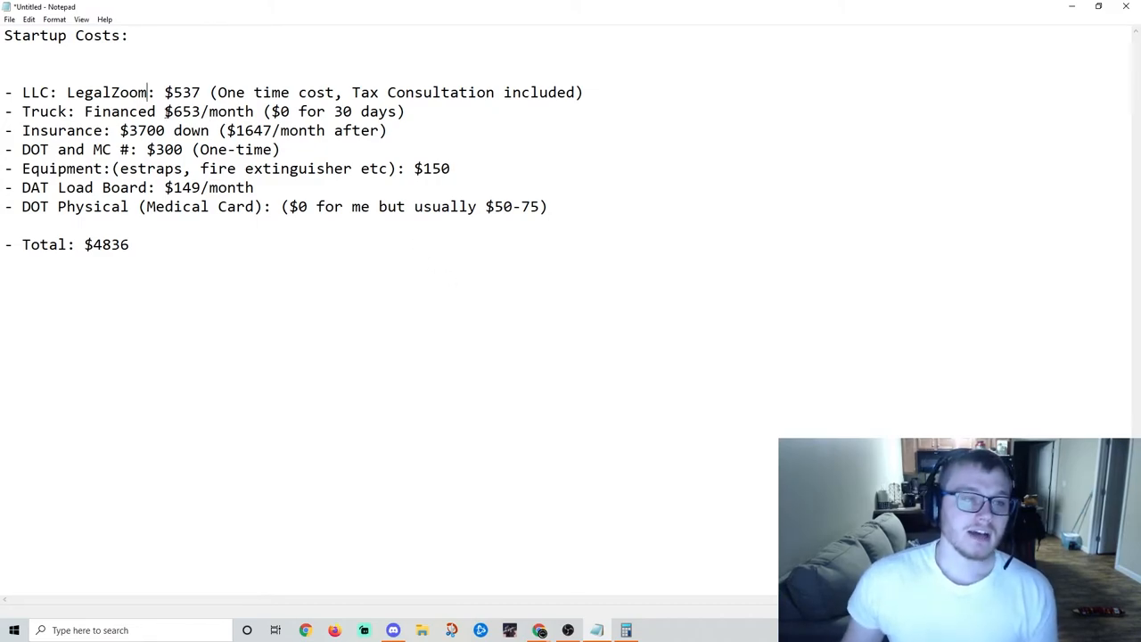
Step: Highlight the insurance down payment and monthly payment figures for review
click(406, 110)
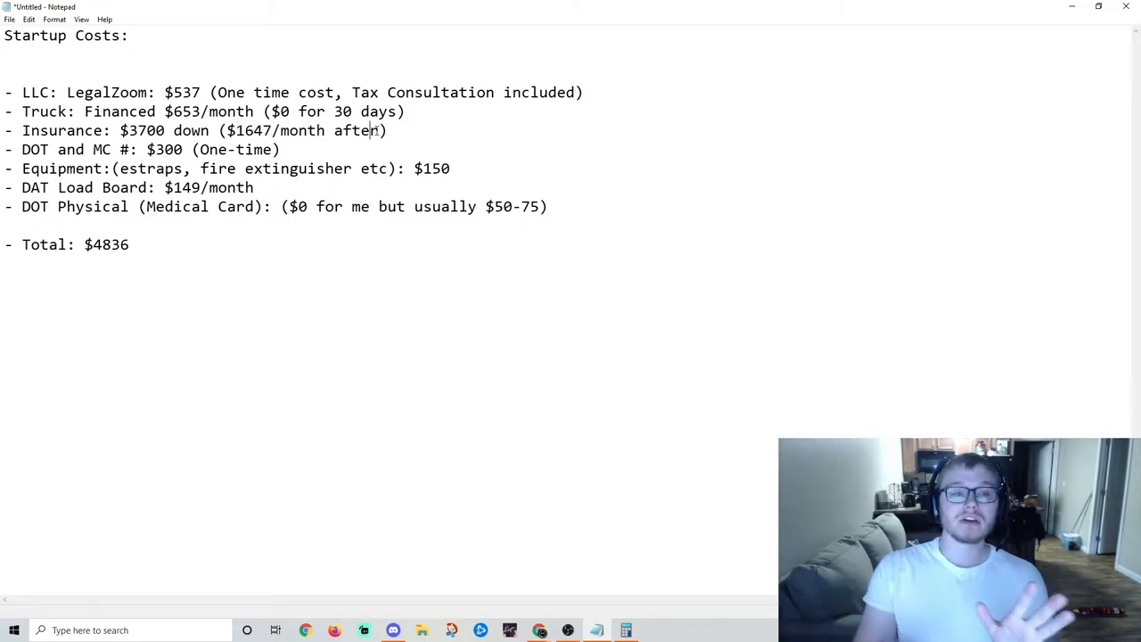
double_click(150, 130)
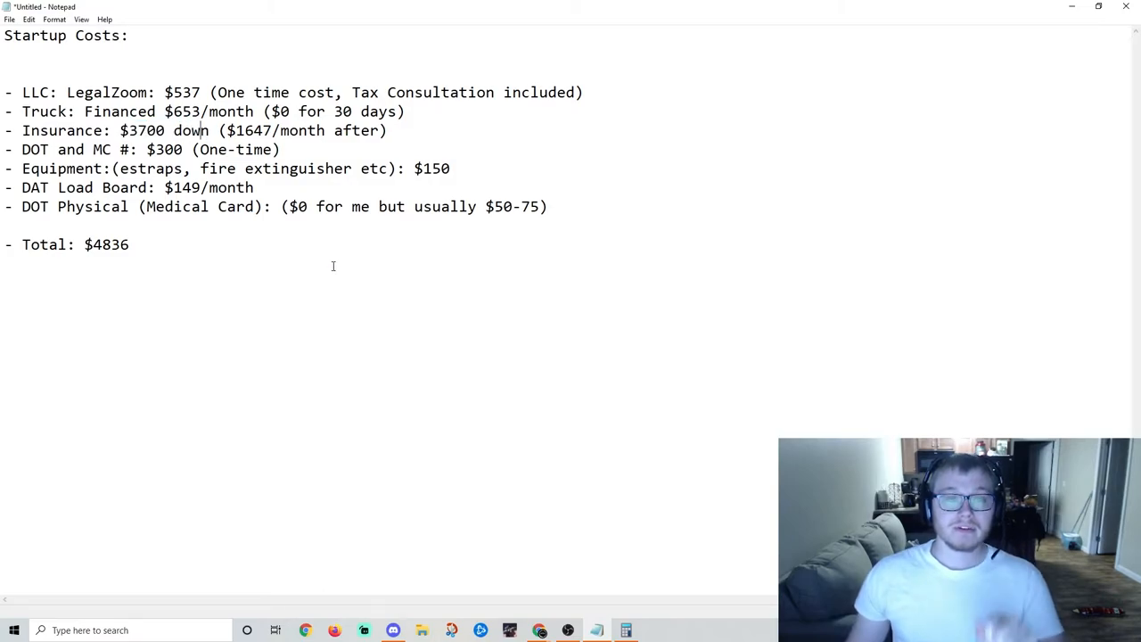
double_click(142, 130)
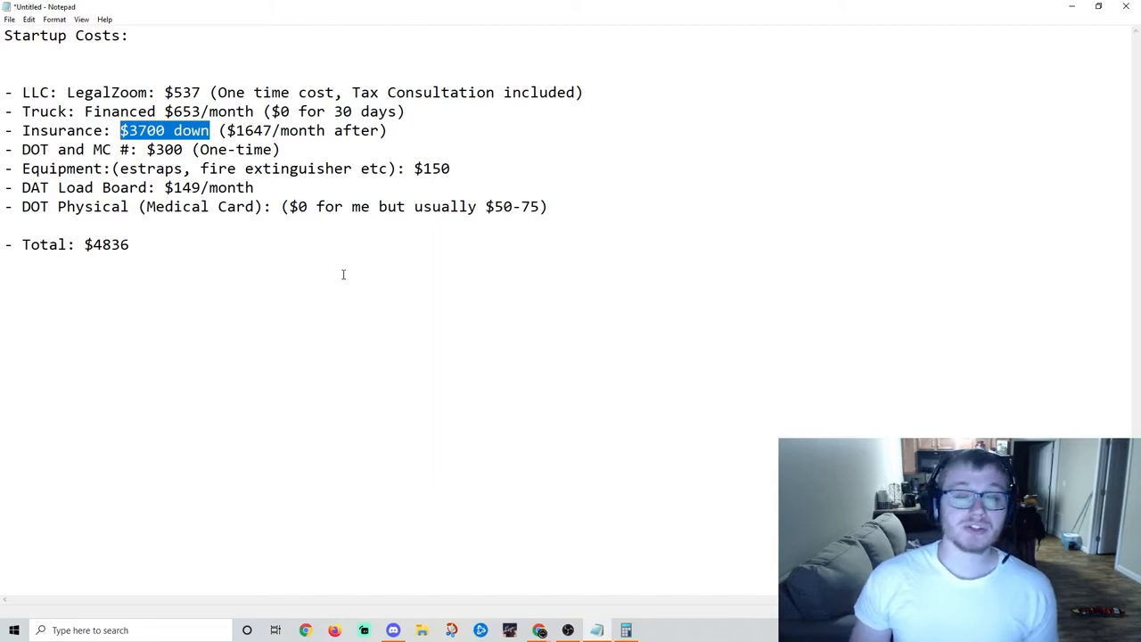
drag(208, 130, 278, 130)
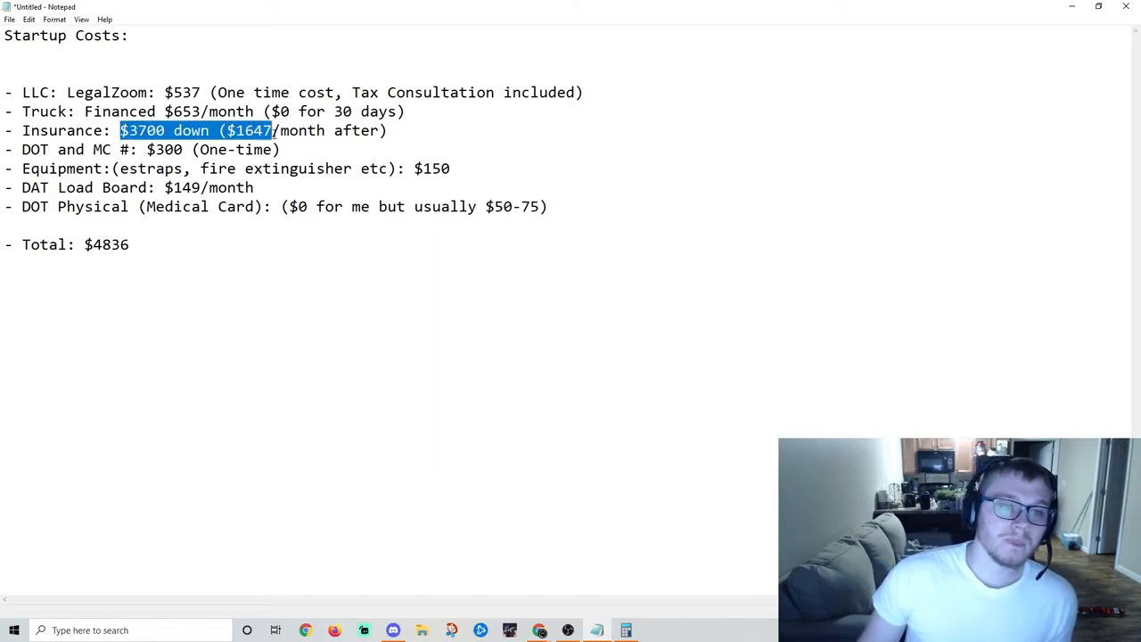
drag(277, 130, 388, 130)
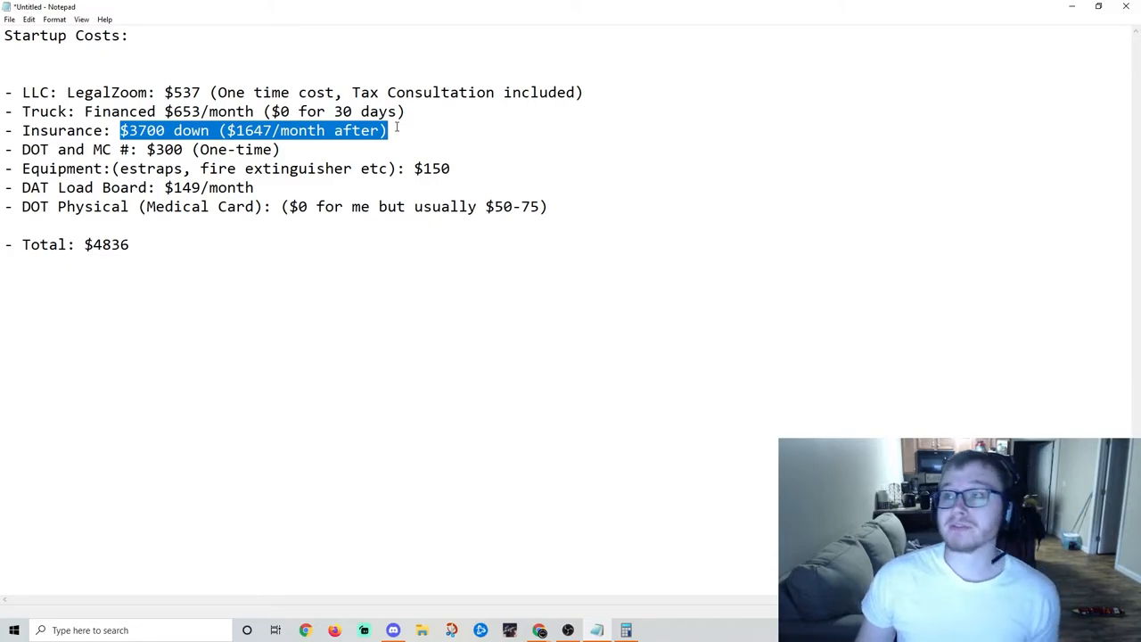
click(388, 130)
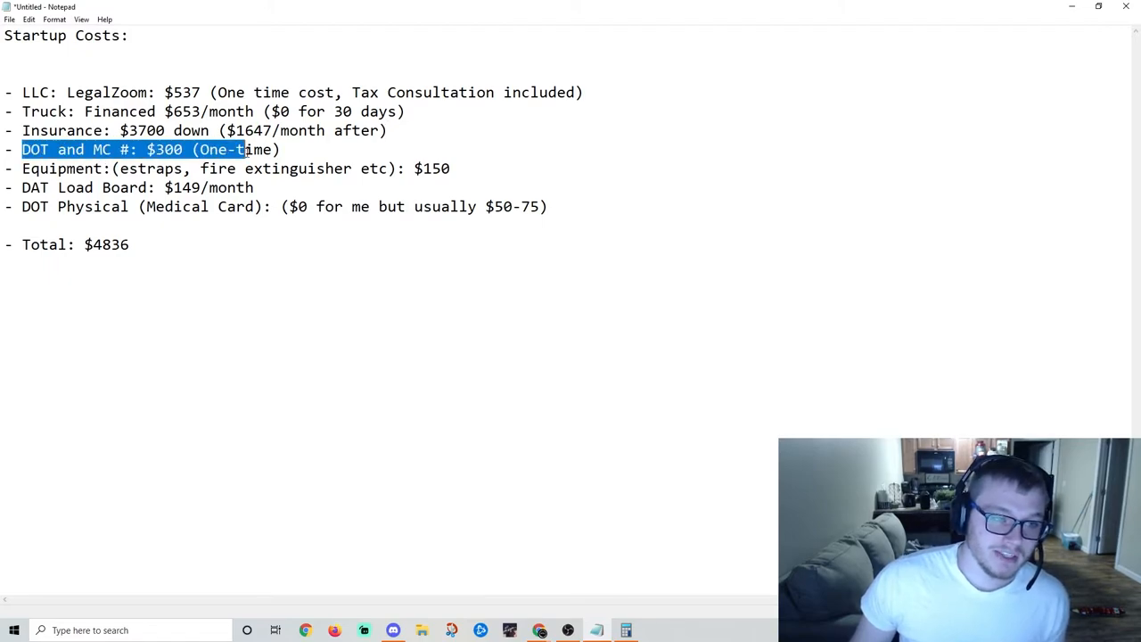
Step: Add '21 days to go active' after the DOT and MC permit entry
click(146, 150)
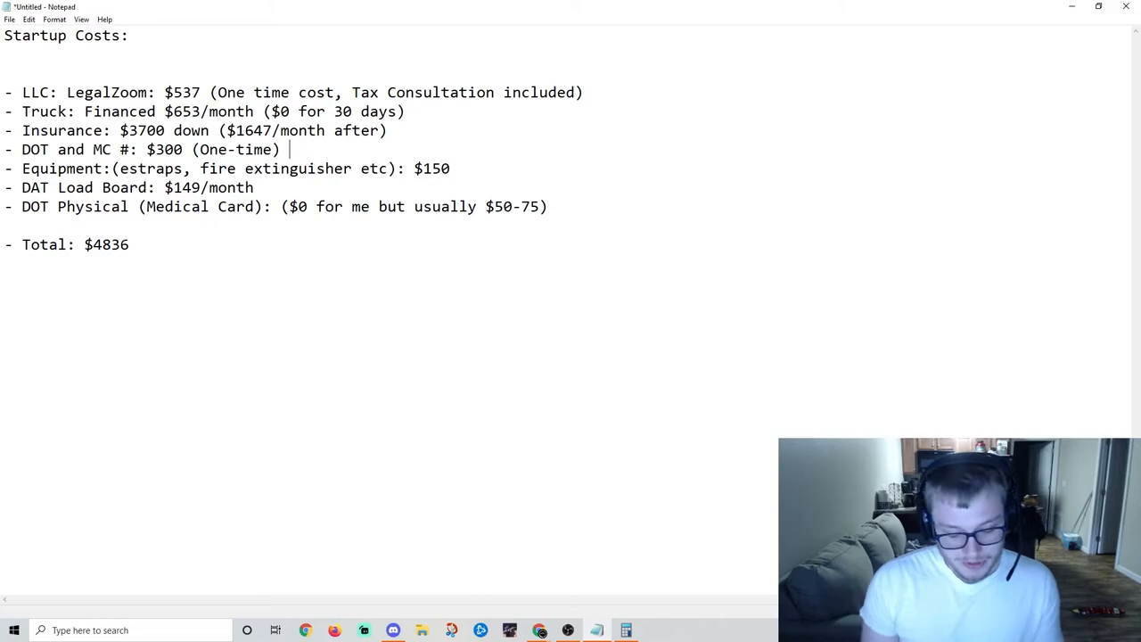
text(21 days to go active)
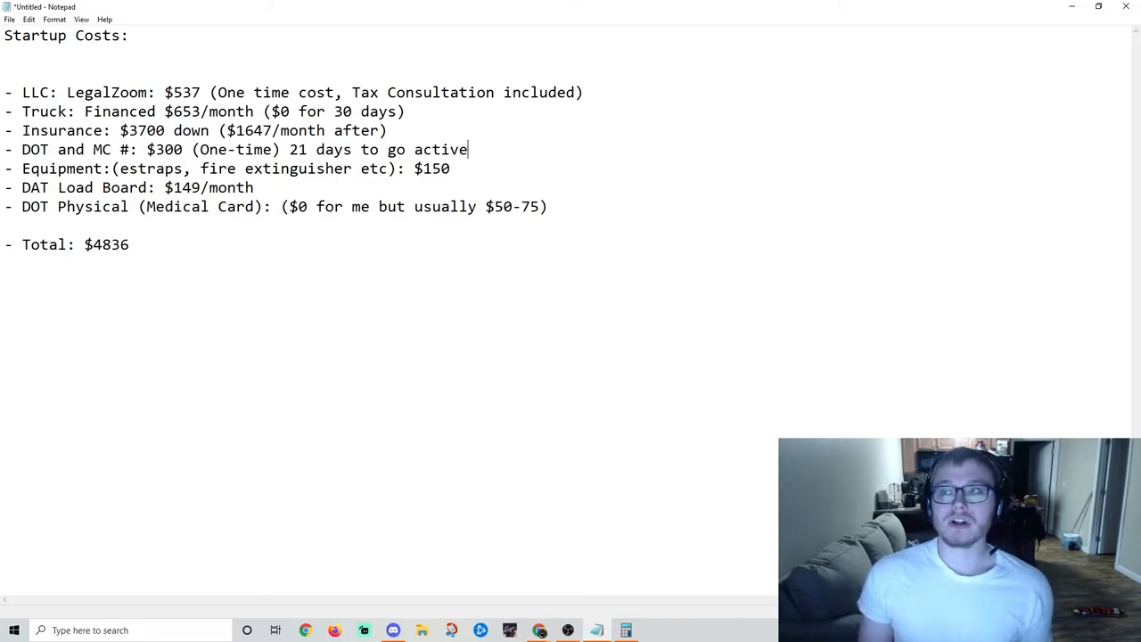
click(265, 130)
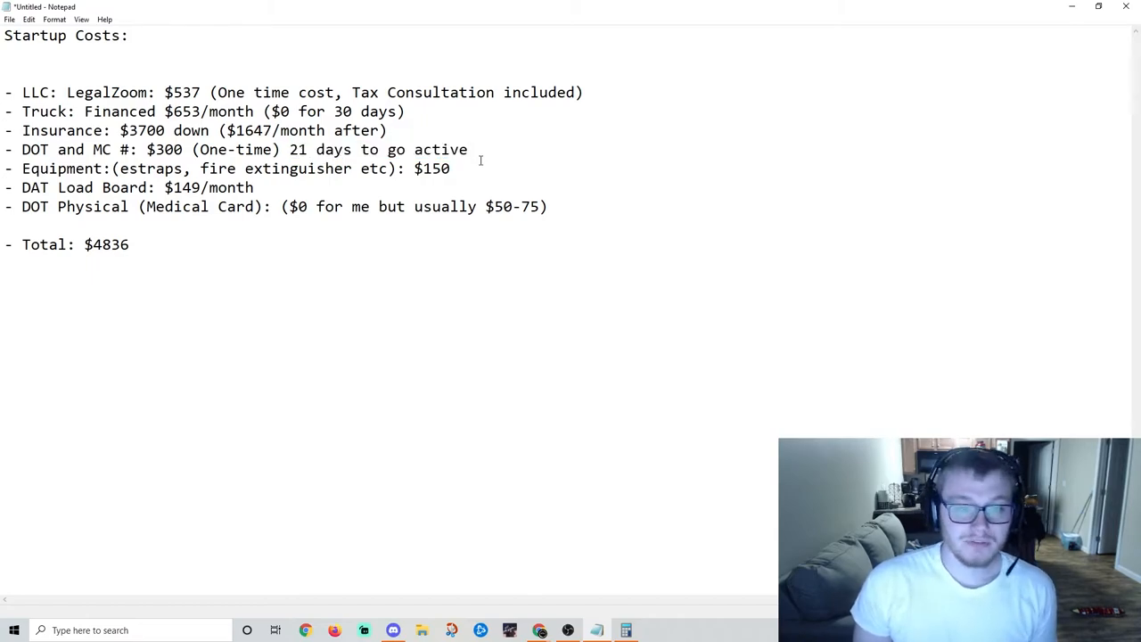
click(129, 244)
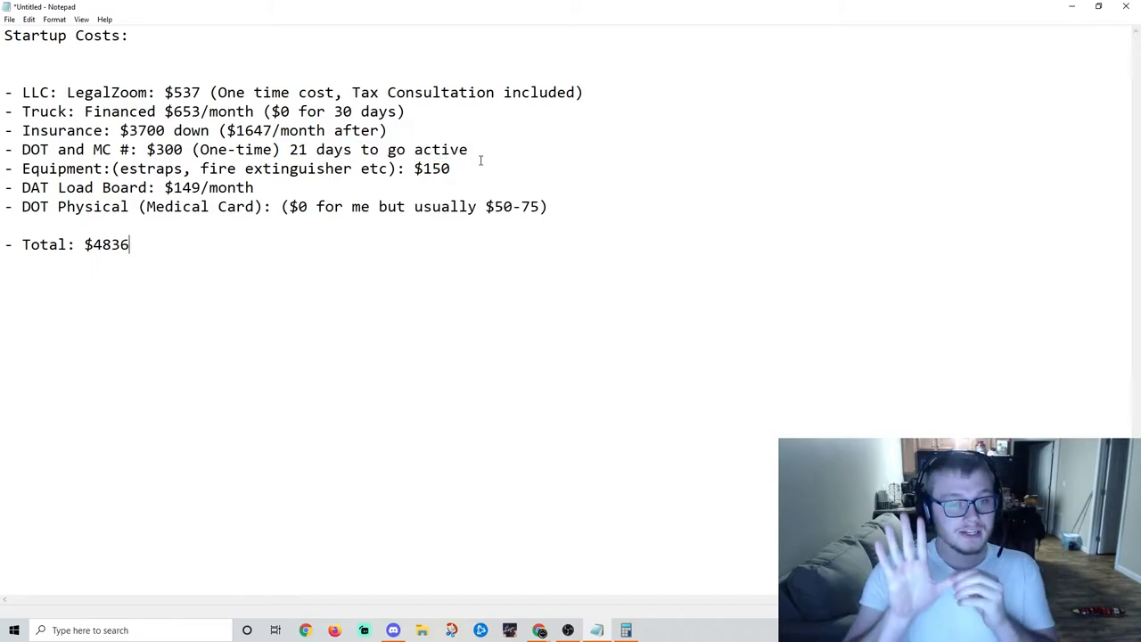
double_click(53, 167)
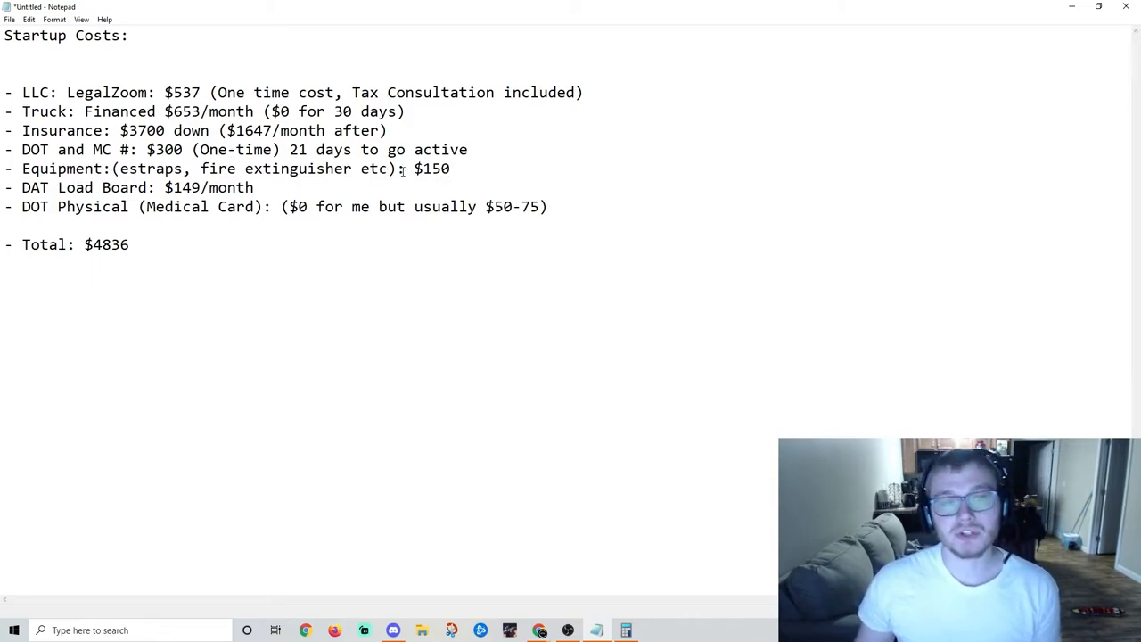
drag(75, 168, 403, 167)
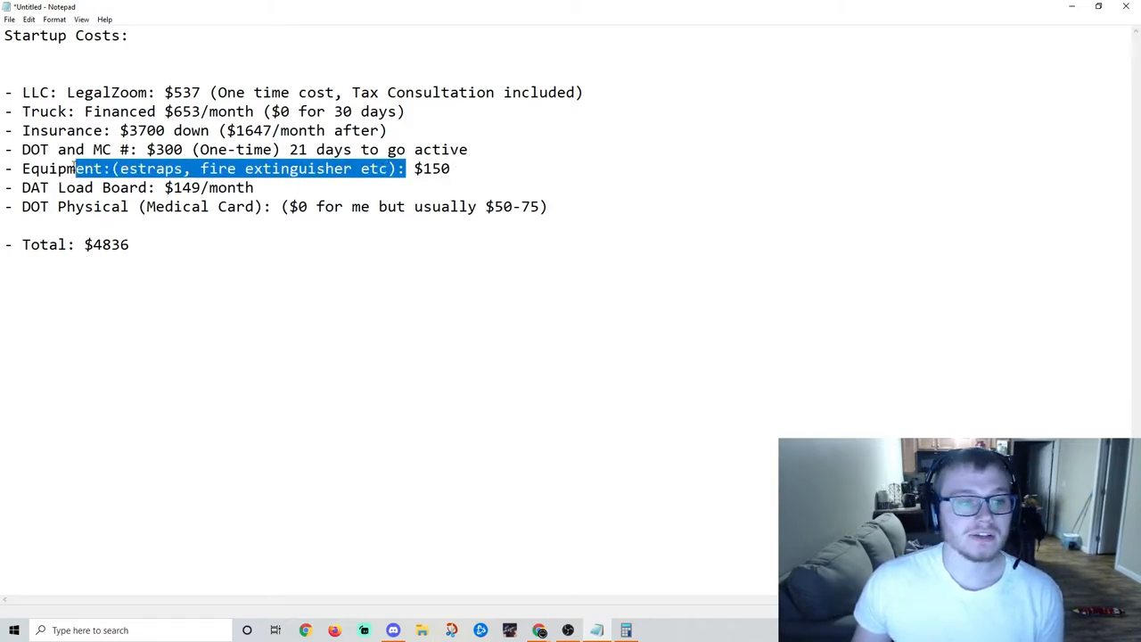
click(485, 170)
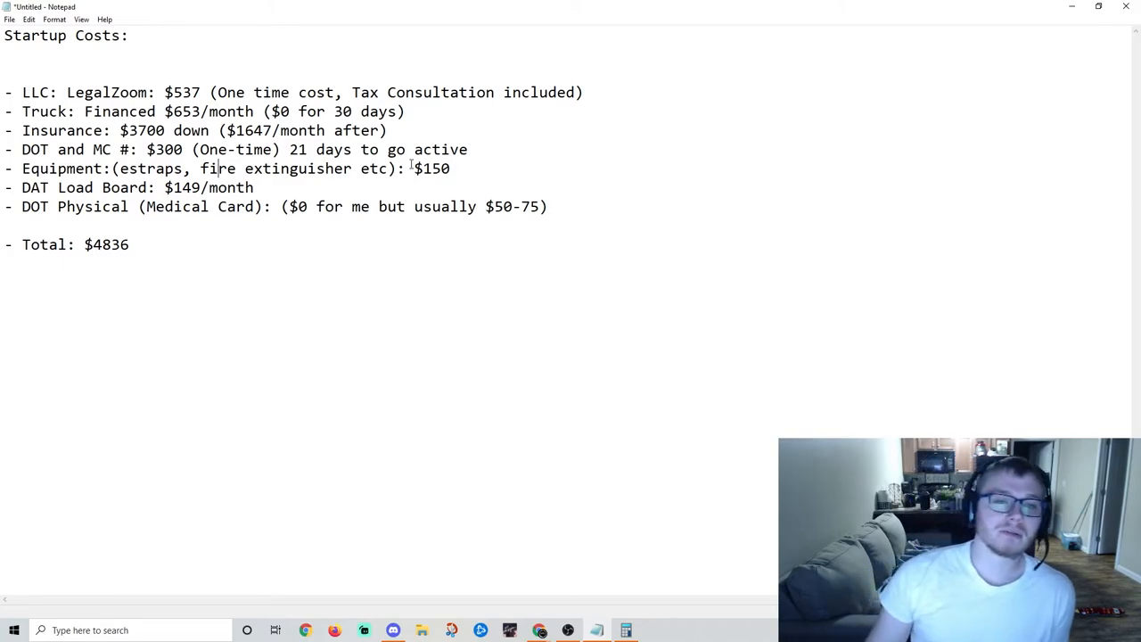
triple_click(134, 187)
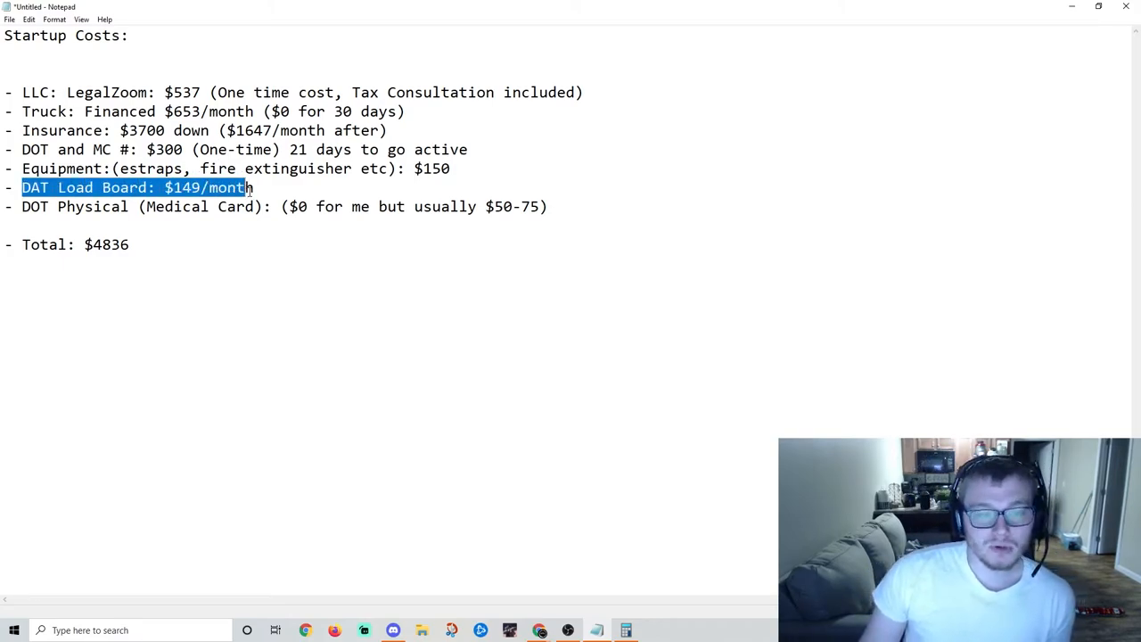
click(259, 187)
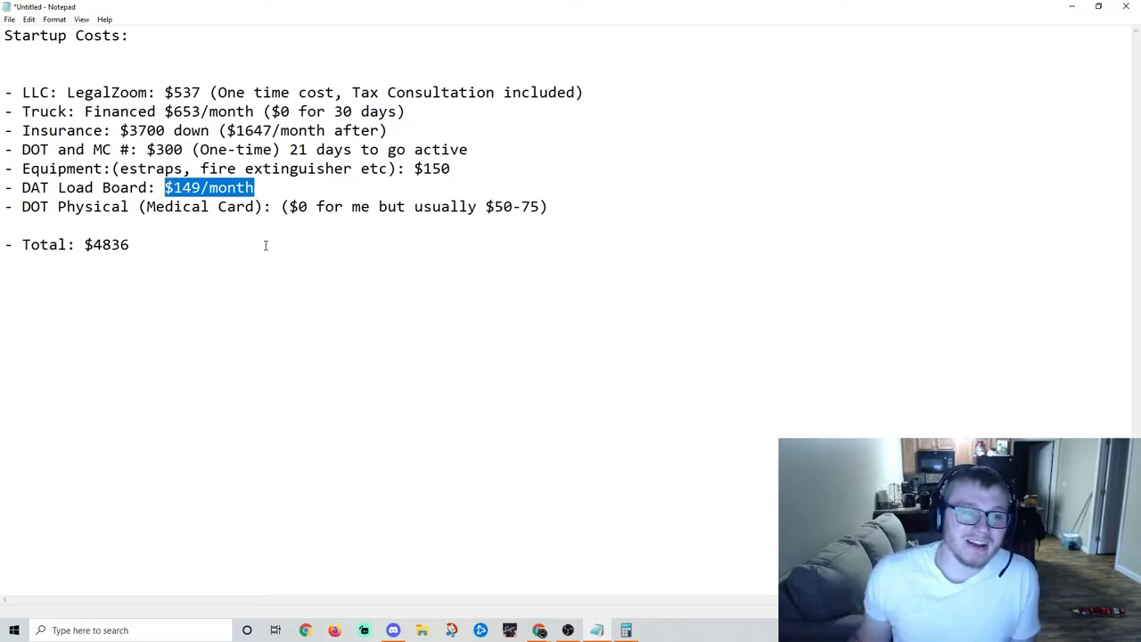
click(25, 207)
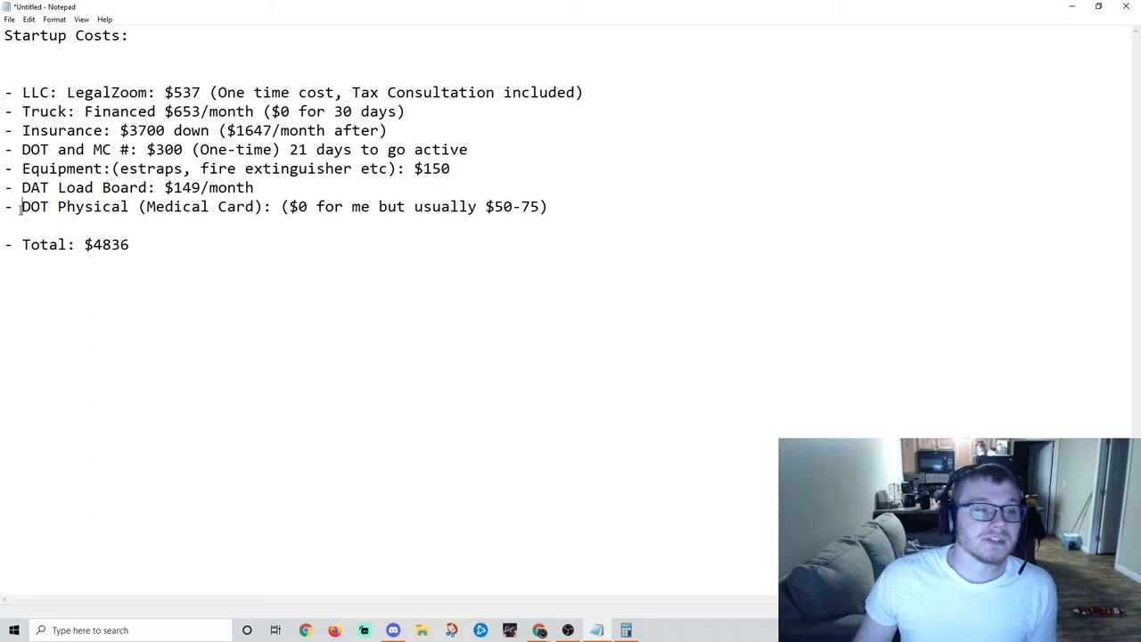
double_click(175, 207)
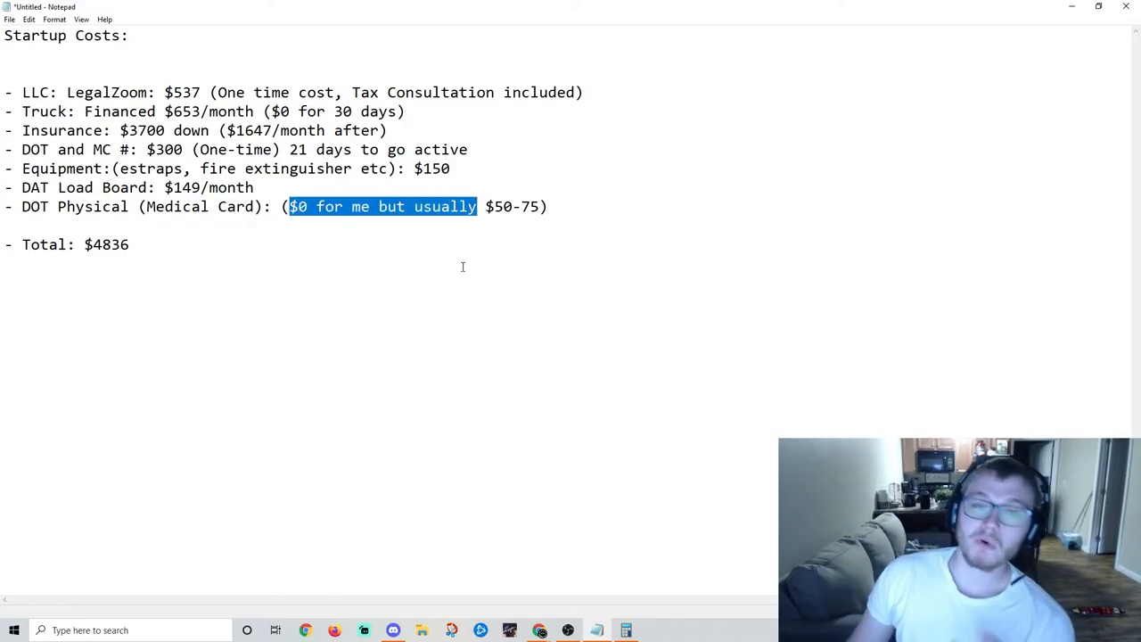
click(462, 267)
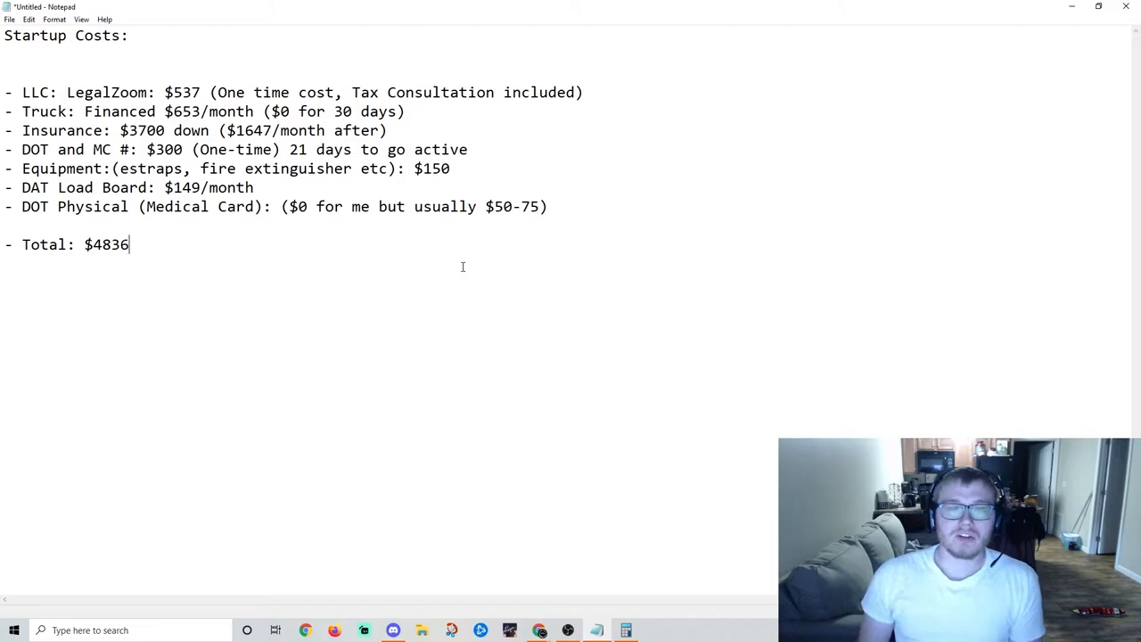
double_click(107, 245)
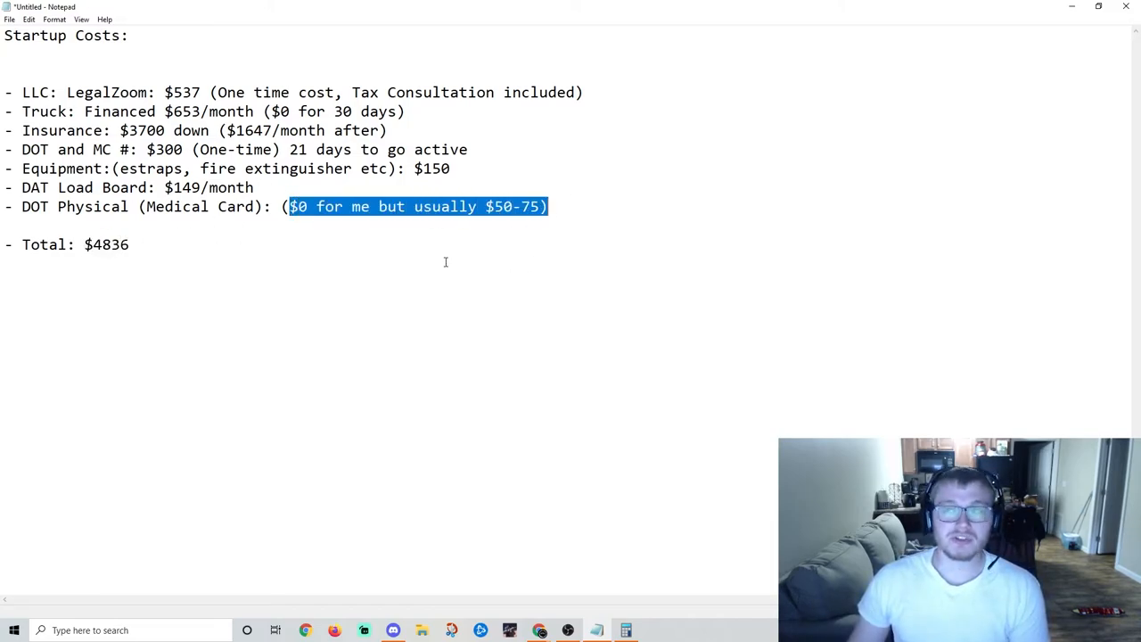
click(397, 278)
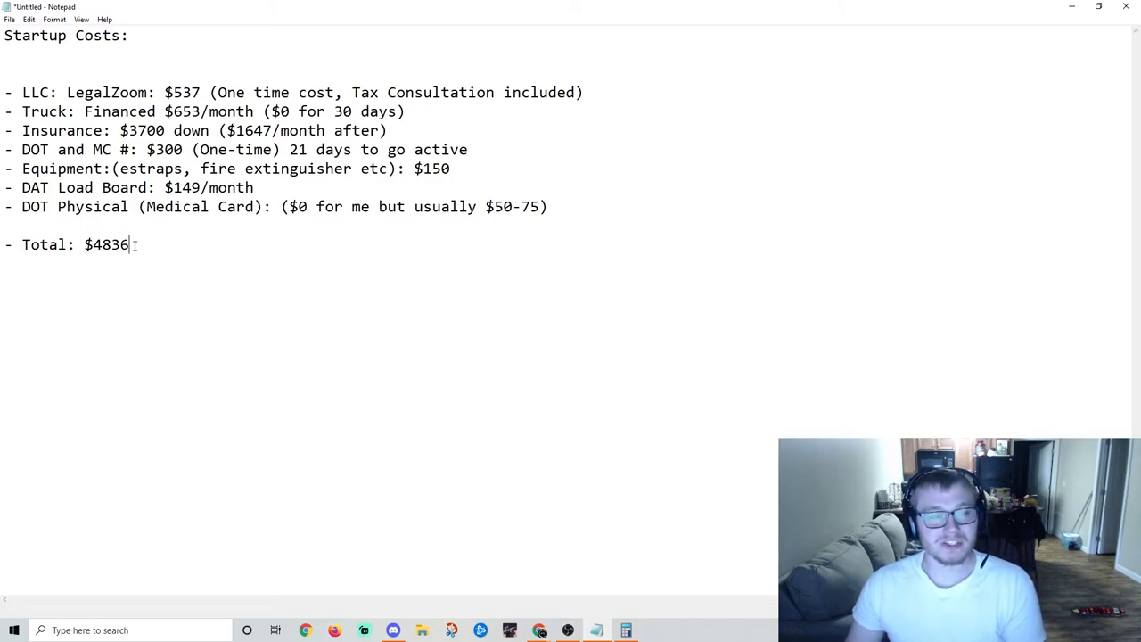
Step: Write 'You can write off up to $5k your first year for startup costs' below the total
text(You can write off up to $5k your first year for startup costs)
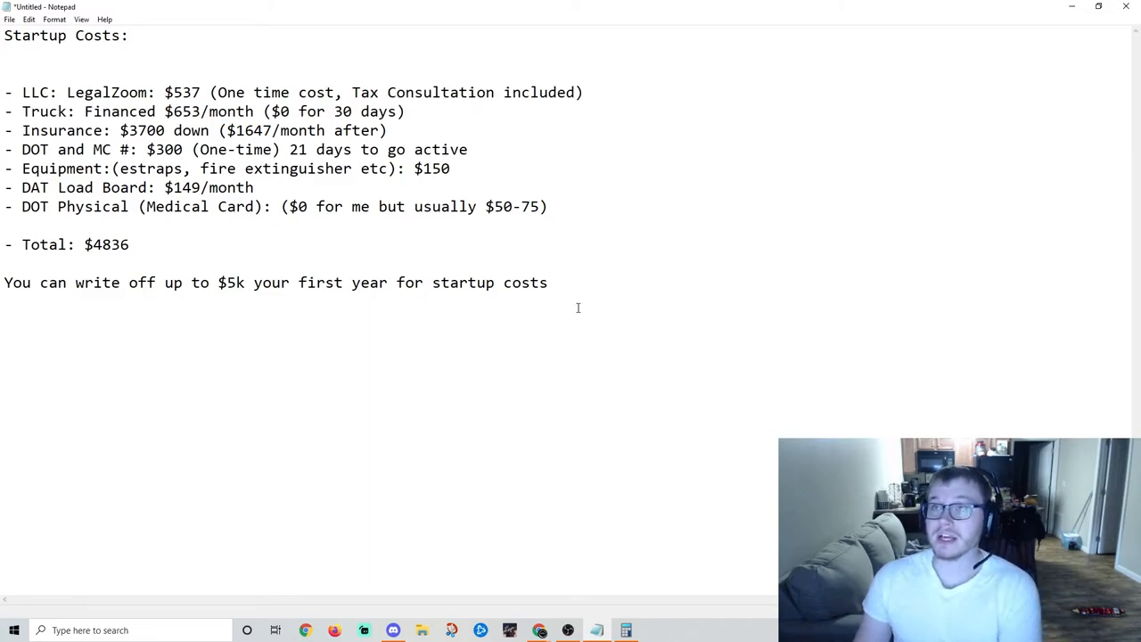
double_click(132, 281)
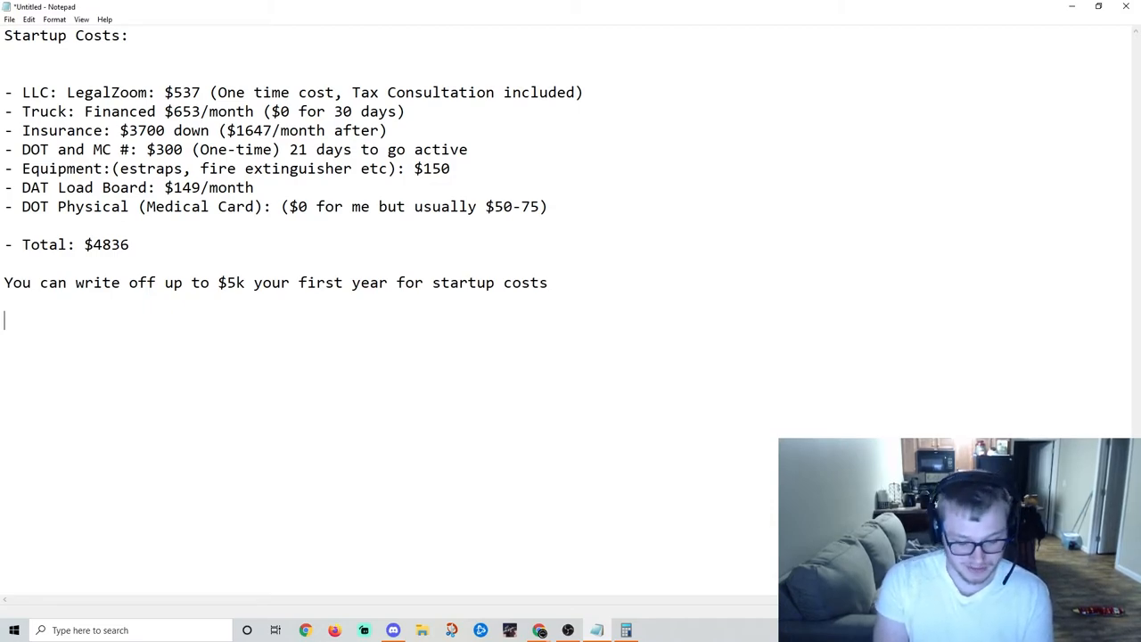
Step: Enter $1400 on its own line beneath the write-off note, briefly highlighting the truck entry
text($1400)
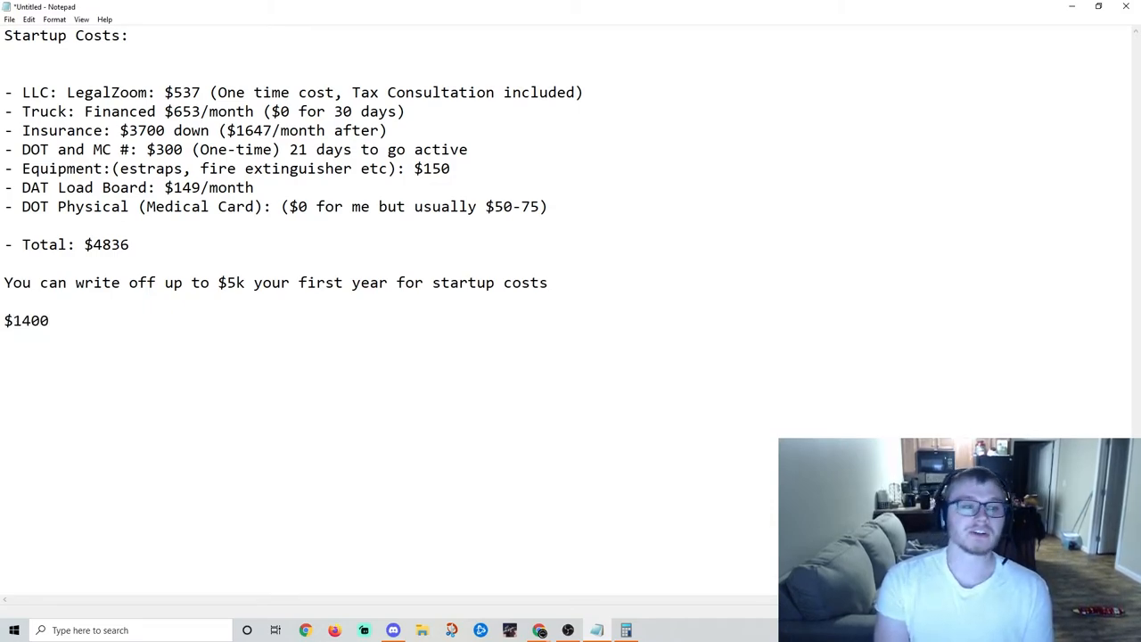
double_click(25, 321)
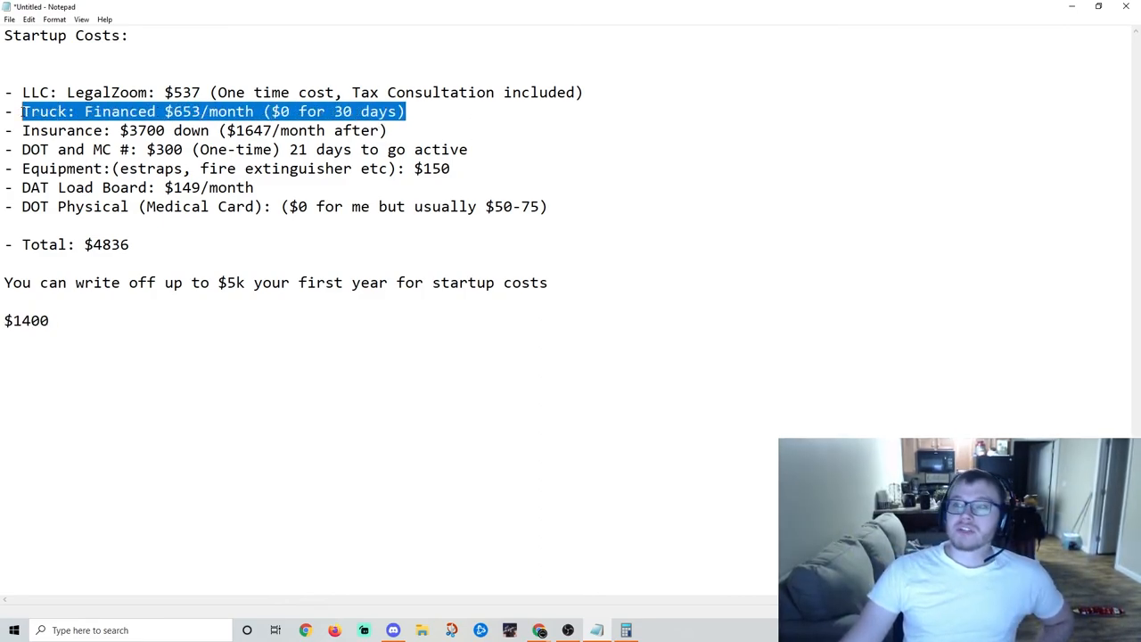
click(364, 325)
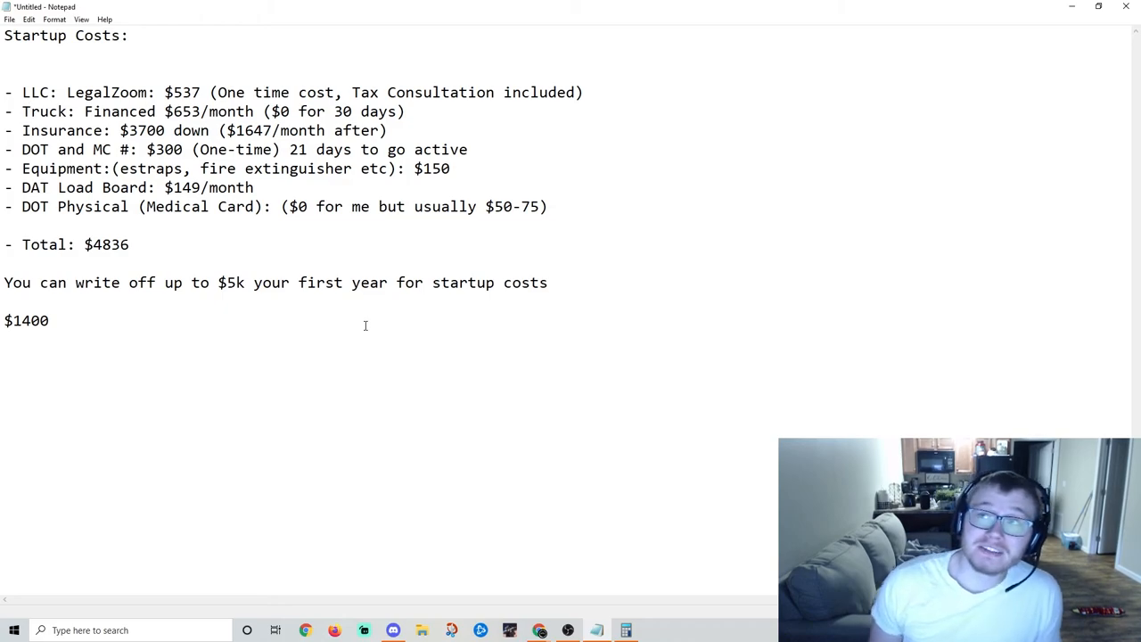